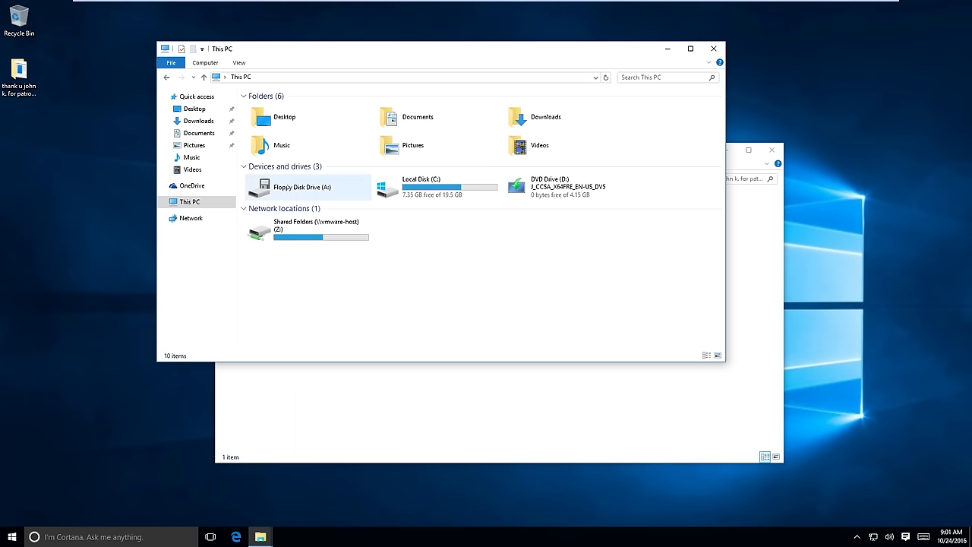
Inspect the local disk and DVD drives, then bring the rensenware folder window forward
click(437, 187)
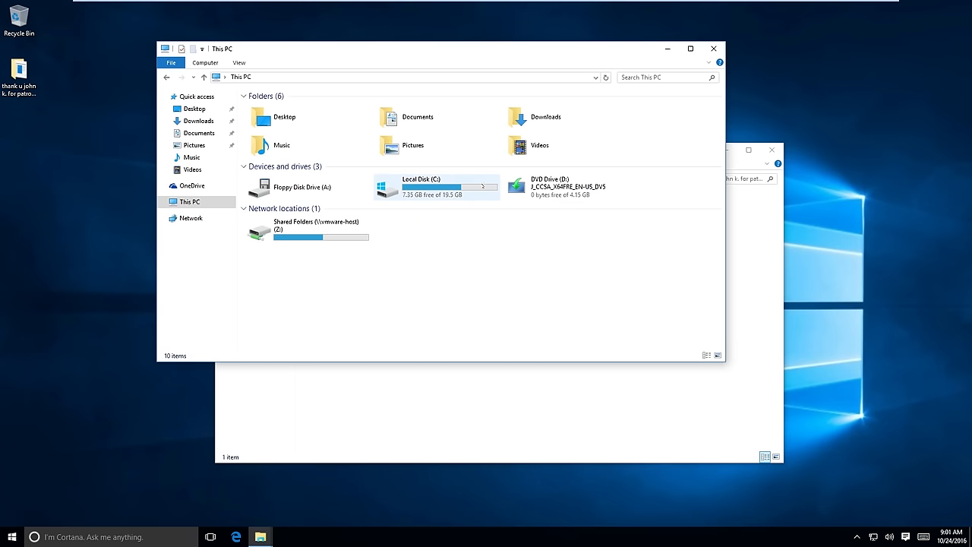
click(565, 185)
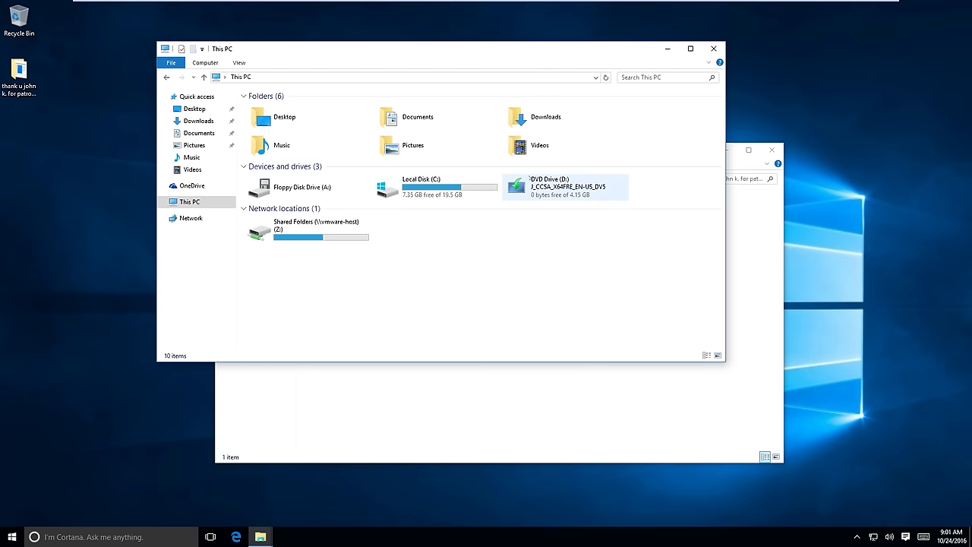
click(304, 228)
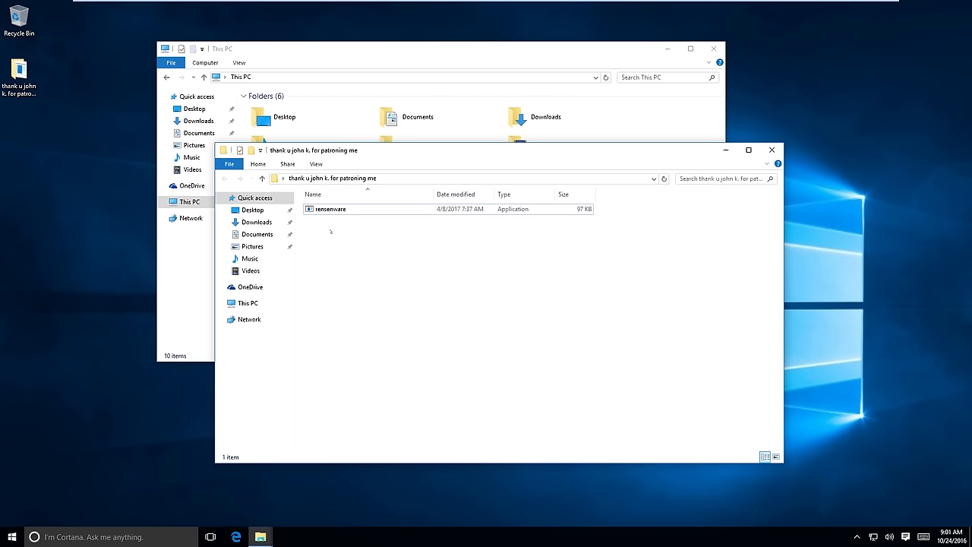
Run the rensenware application and dismiss its stopped-working crash report
click(329, 210)
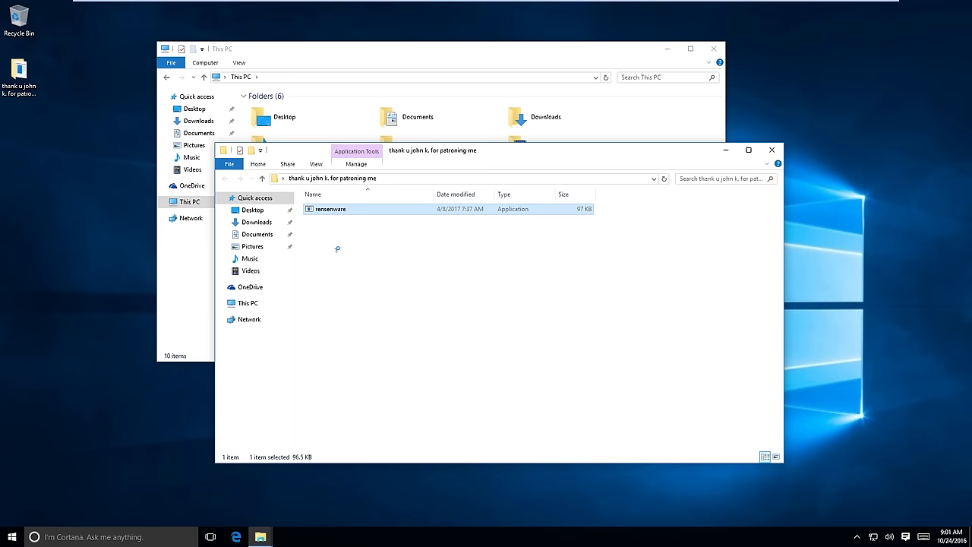
double_click(329, 208)
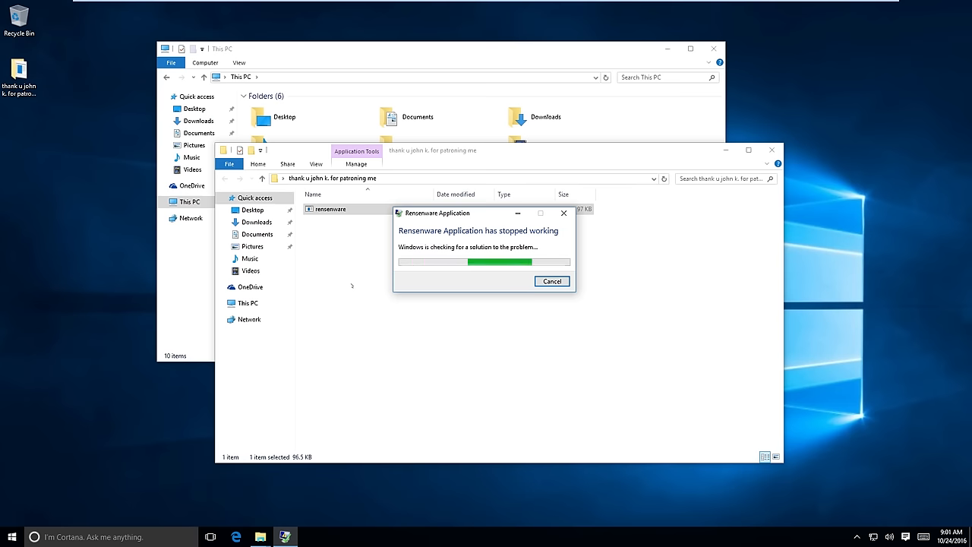
click(551, 281)
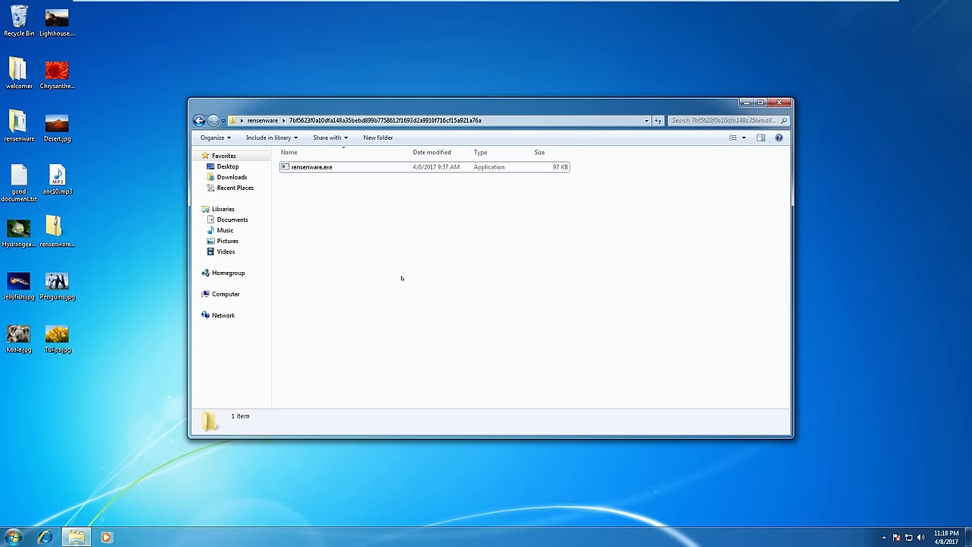
click(12, 537)
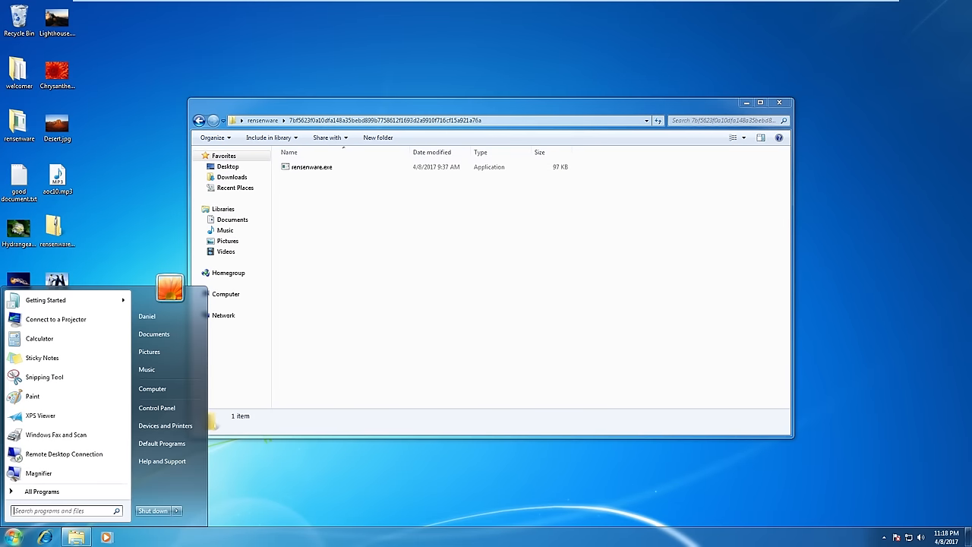
click(152, 389)
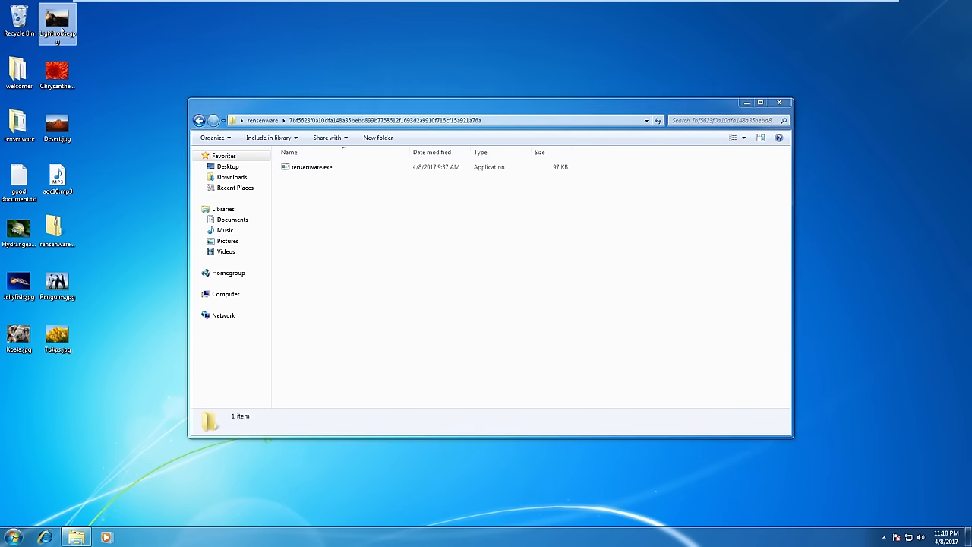
click(312, 166)
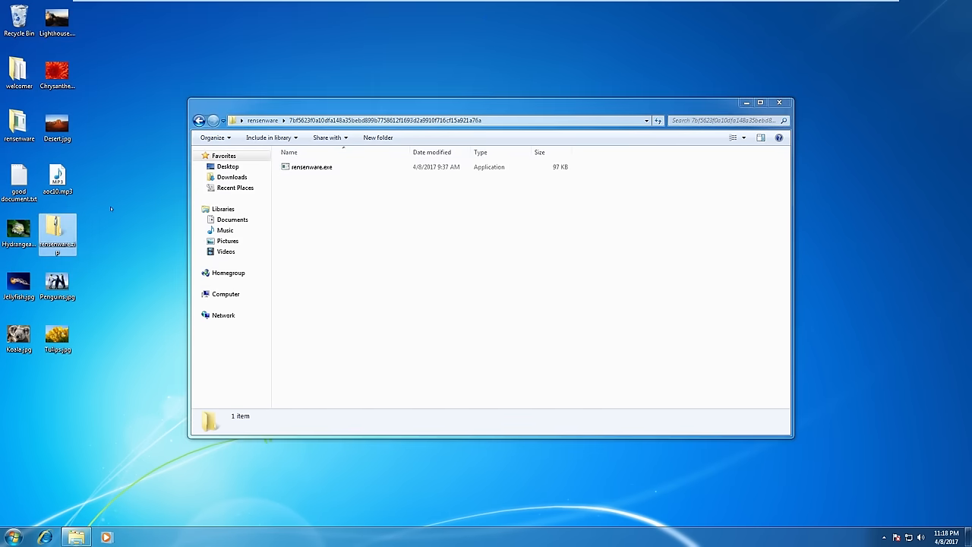
mouse_move(340, 222)
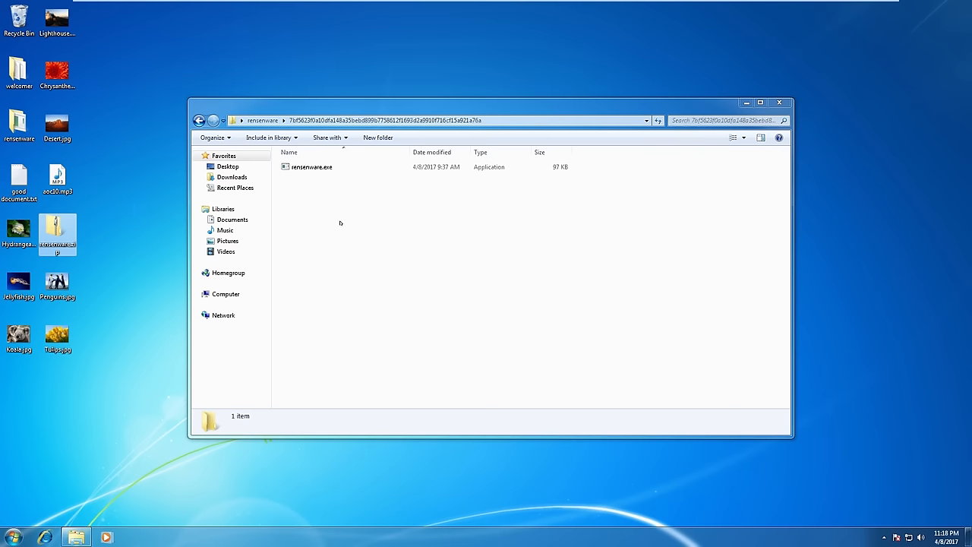
click(311, 165)
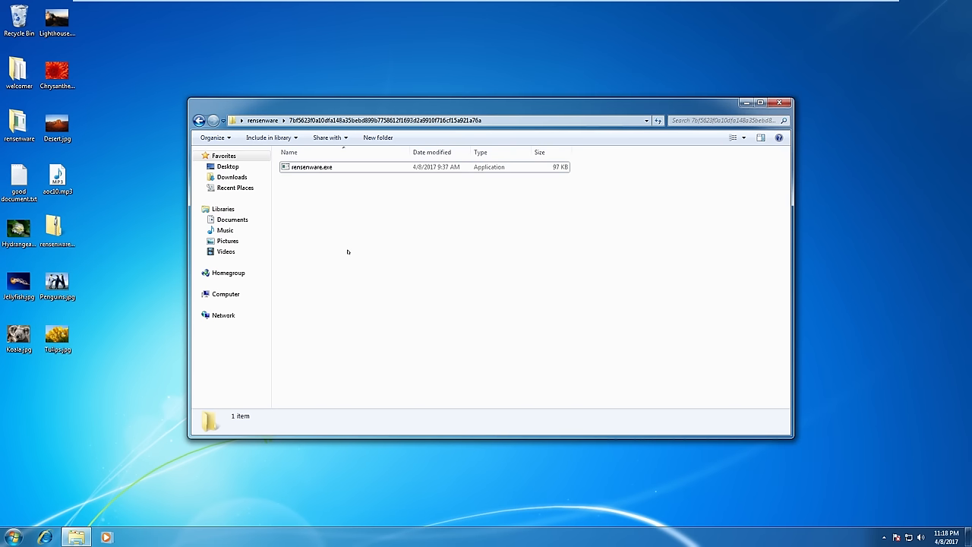
click(313, 165)
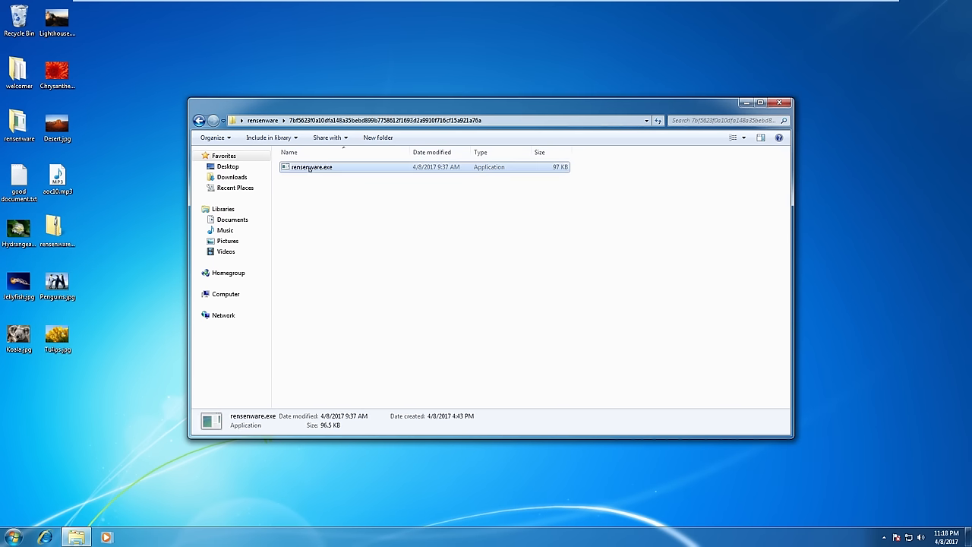
Run rensenware.exe so its red WARNING screen appears and files are encrypted
double_click(311, 165)
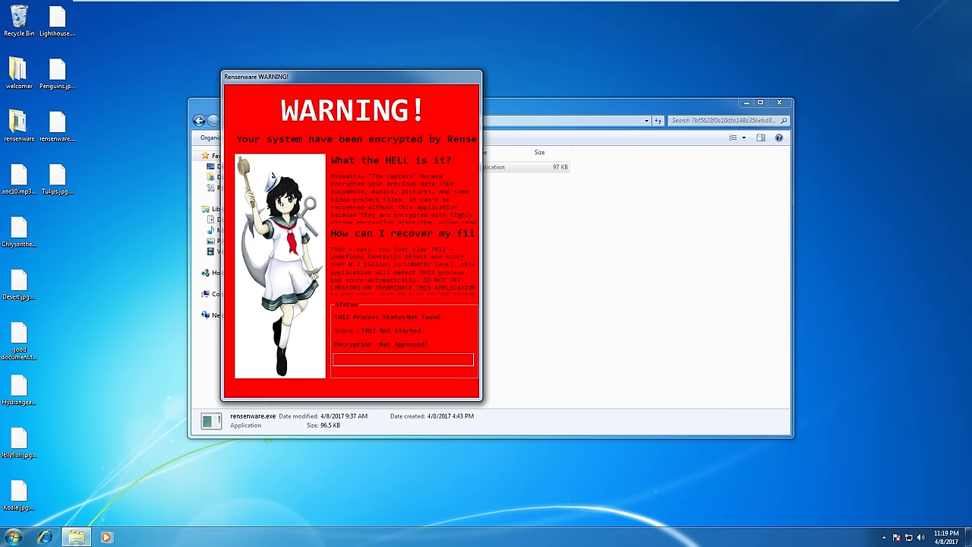
mouse_move(659, 76)
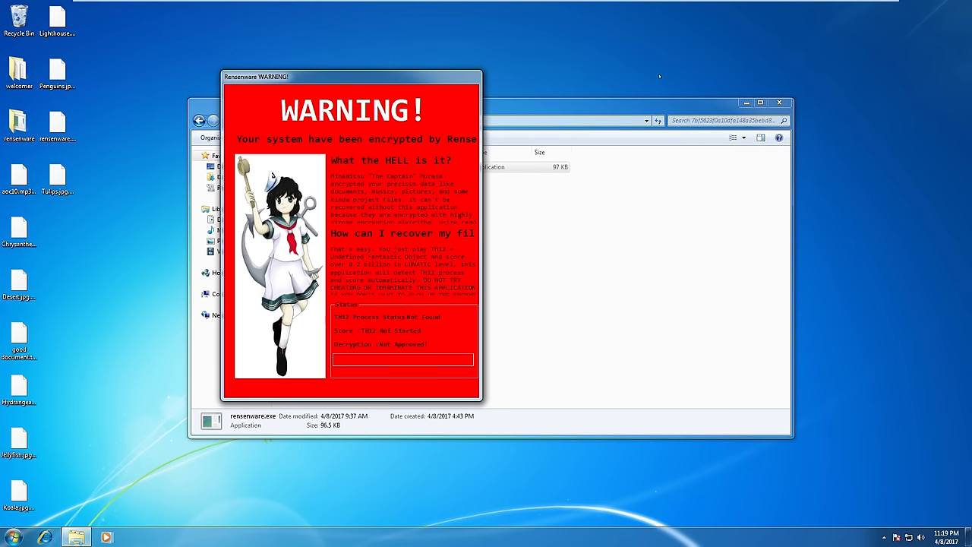
mouse_move(646, 79)
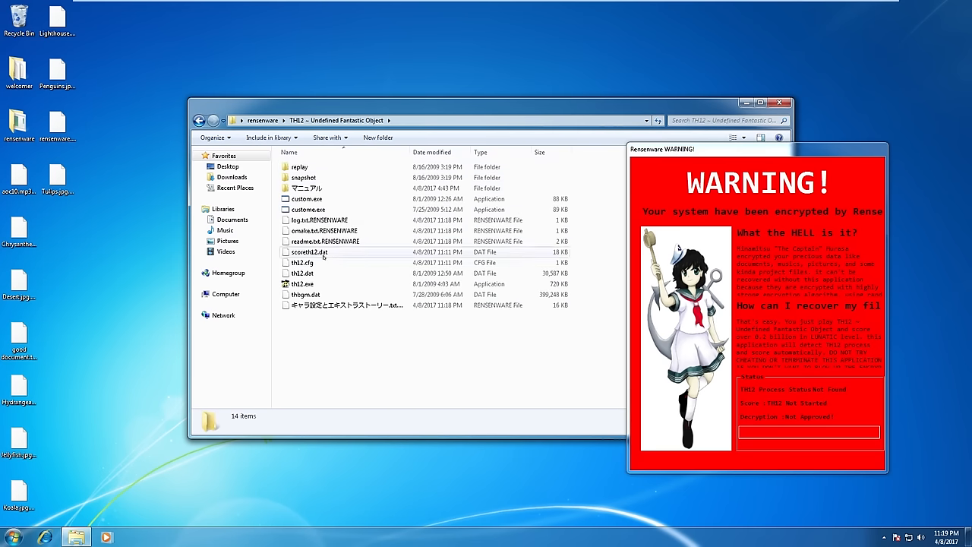
Launch th12.exe, start a new game, play to the score ranking and close the game
double_click(300, 284)
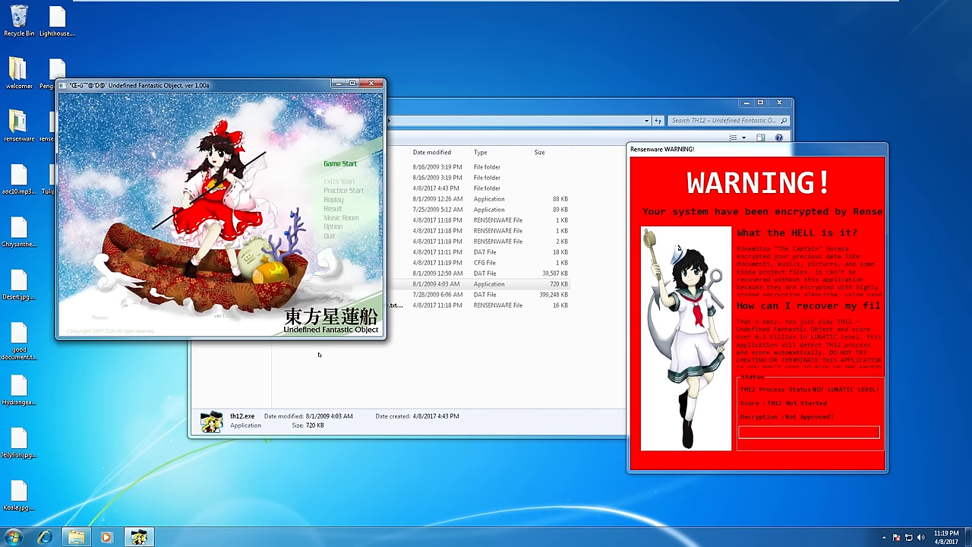
click(340, 164)
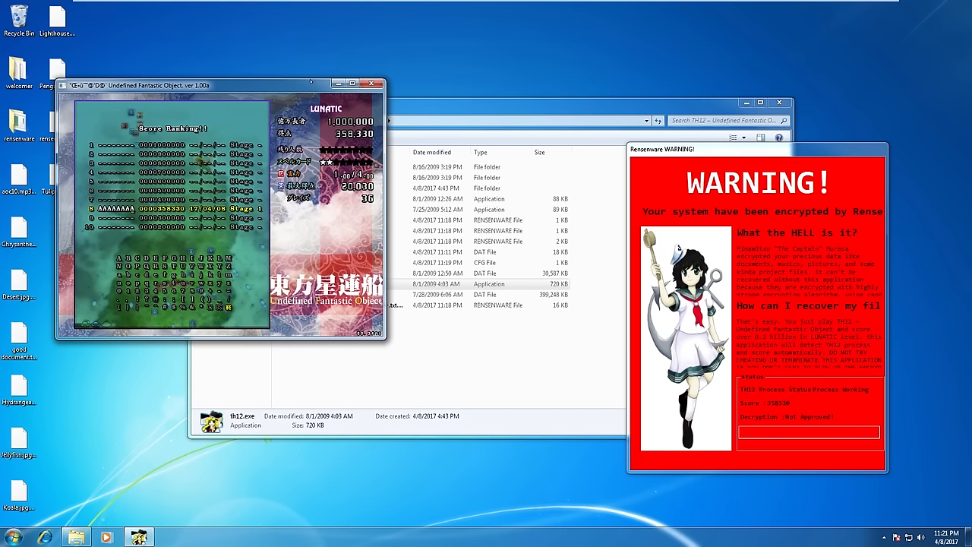
click(373, 84)
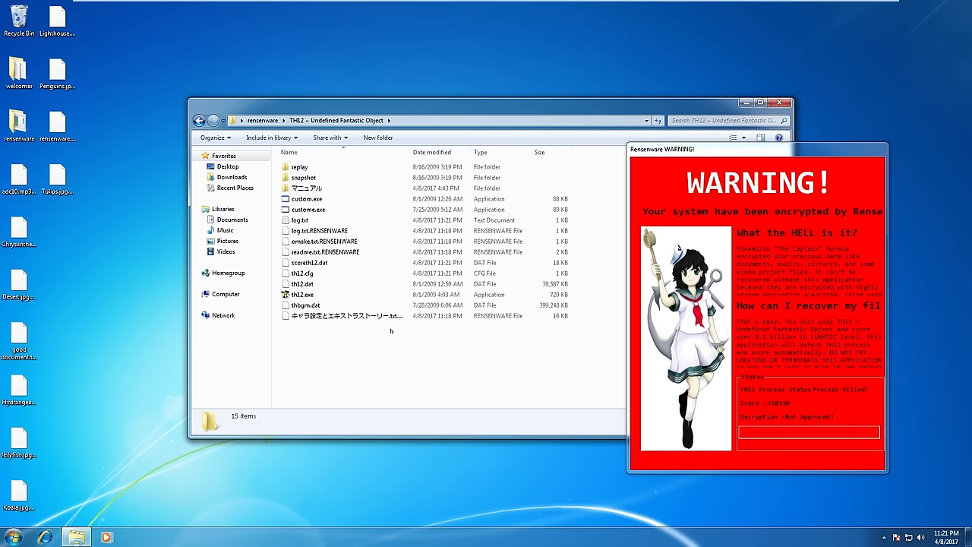
mouse_move(383, 337)
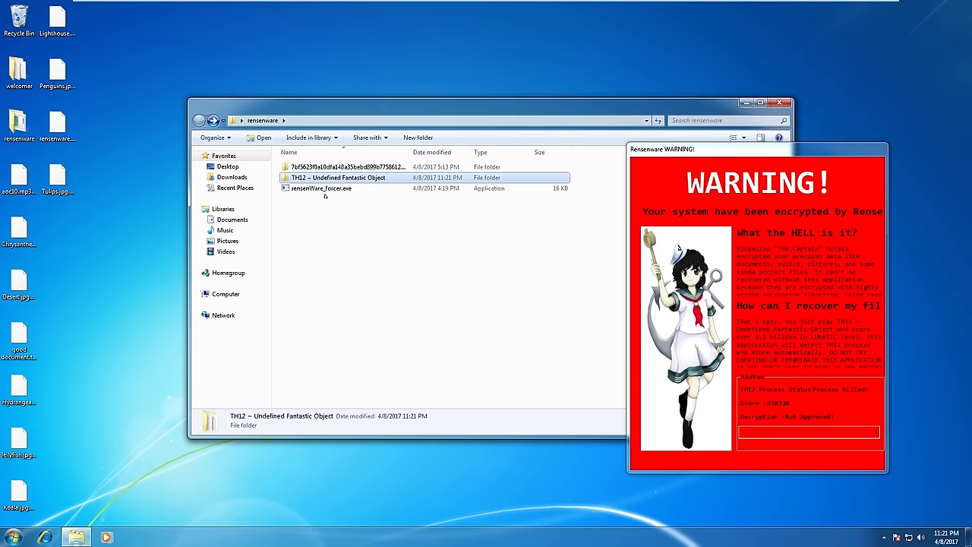
Enter the TH12 game folder to run the game alongside rensenWare_forcer
double_click(320, 188)
text(99999999)
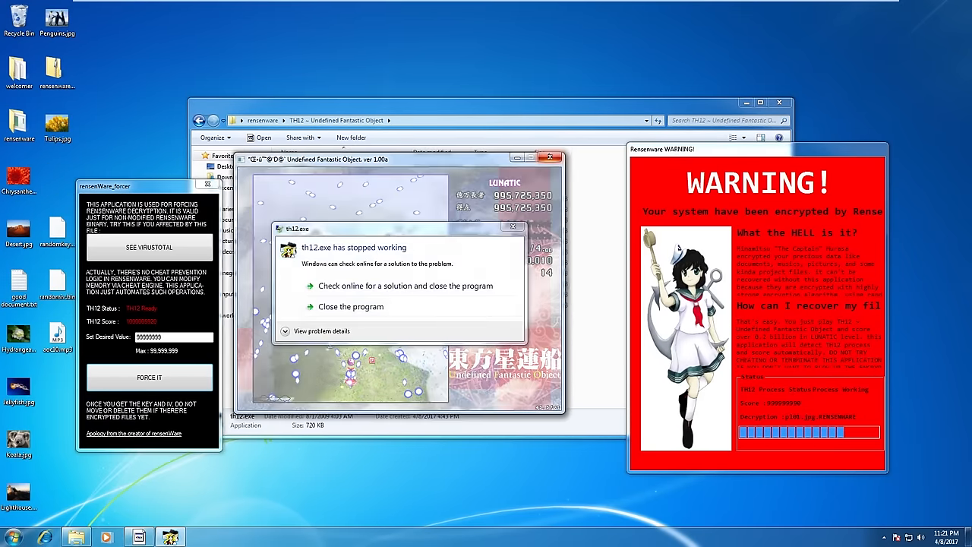
Close the crashed th12.exe so the forcer reports Decryption Complete
click(148, 377)
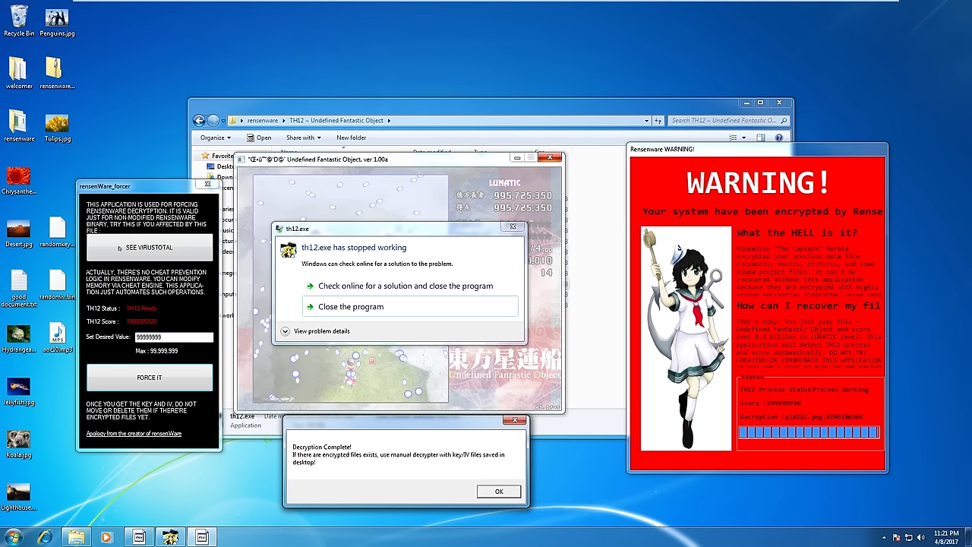
mouse_move(382, 469)
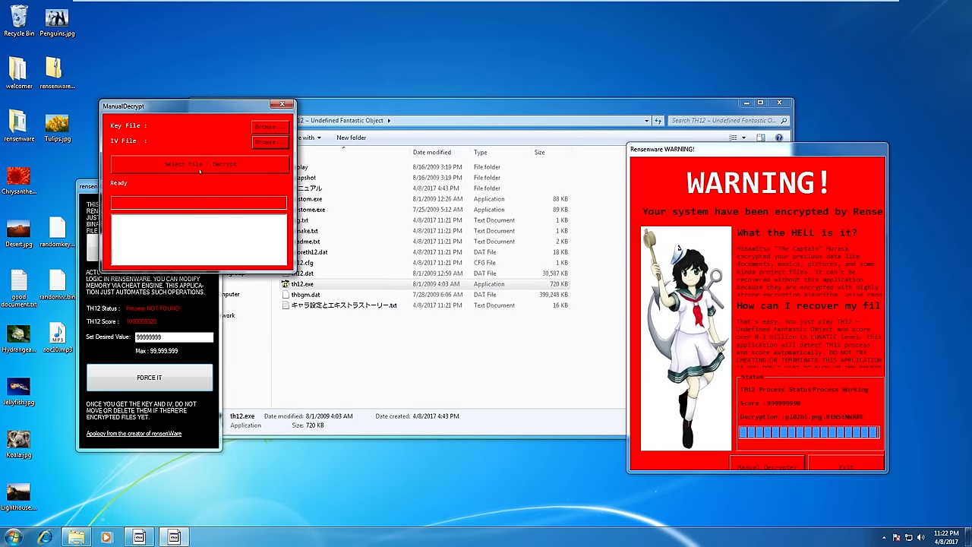
Load randomkey.bin from the Desktop as the ManualDecrypt key file
click(271, 125)
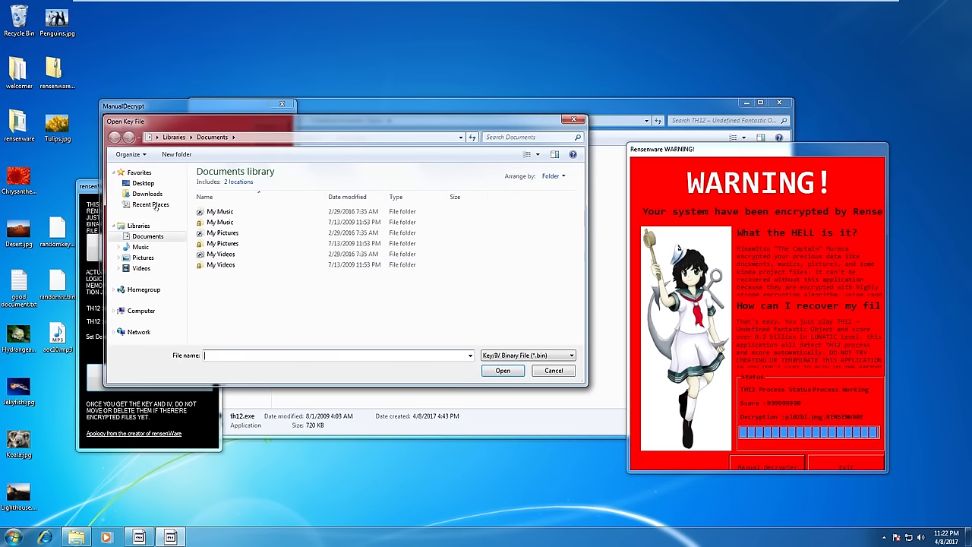
click(143, 182)
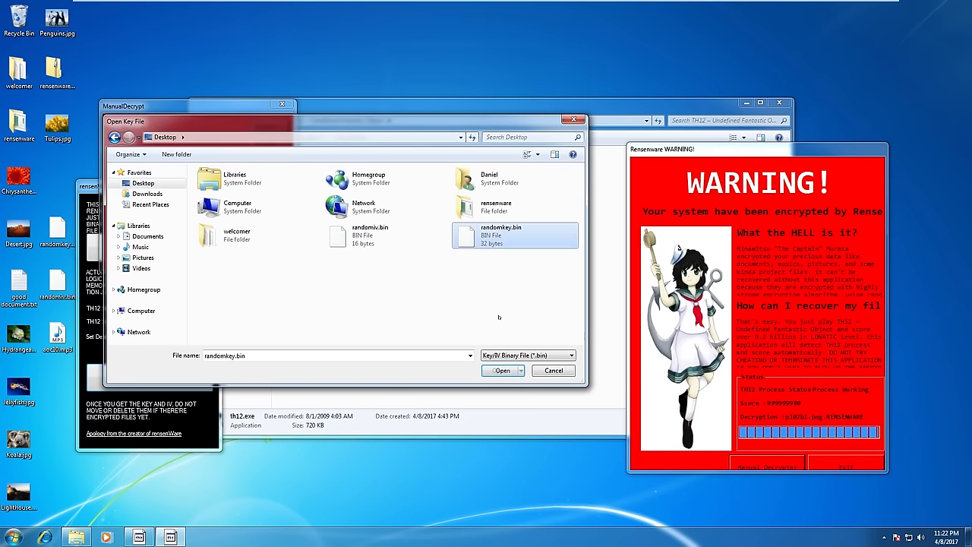
click(501, 371)
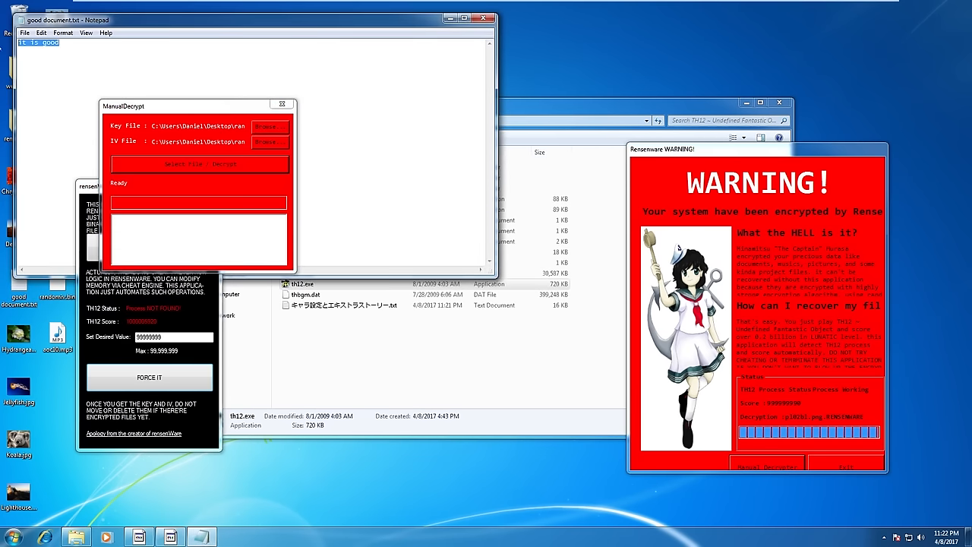
Close Notepad, ManualDecrypt and the game folder window, then centre the rensenWare_forcer window
click(483, 18)
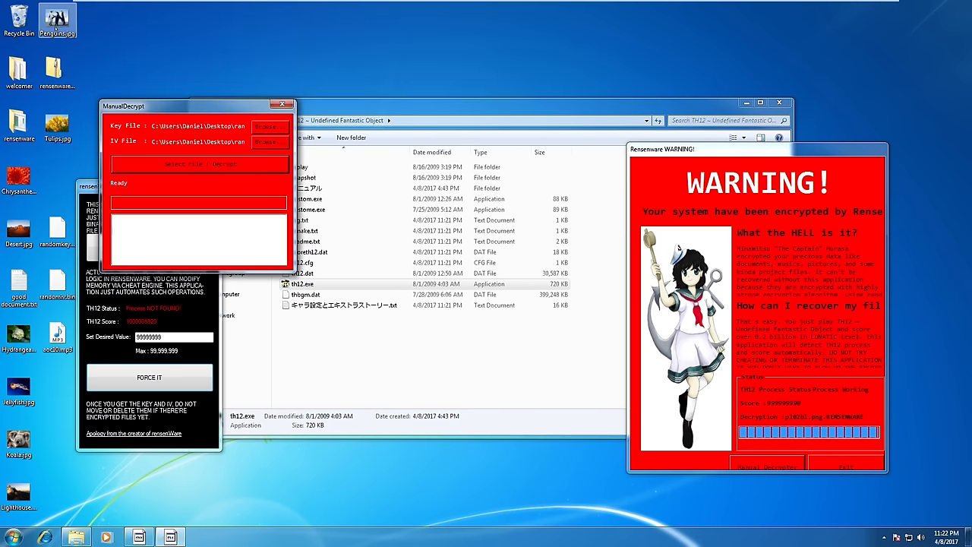
double_click(58, 17)
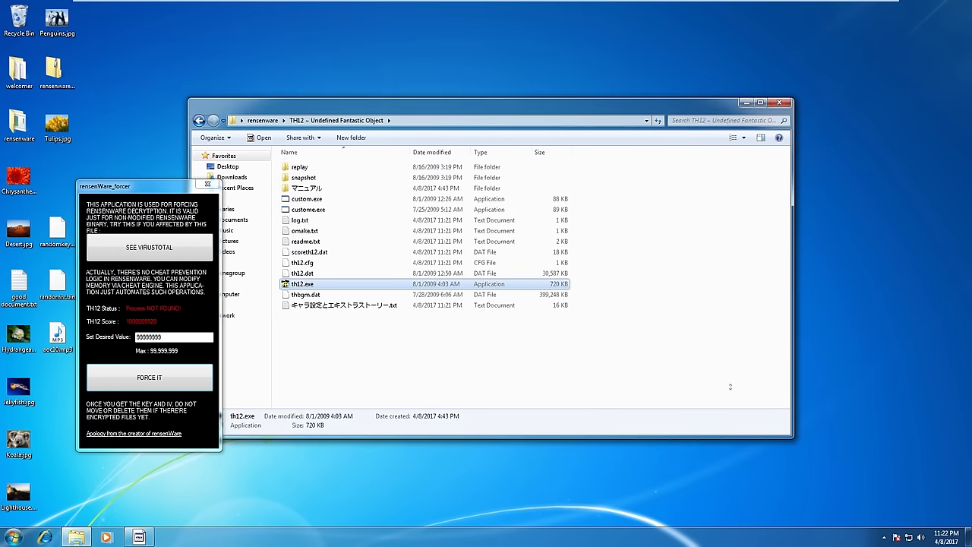
click(781, 103)
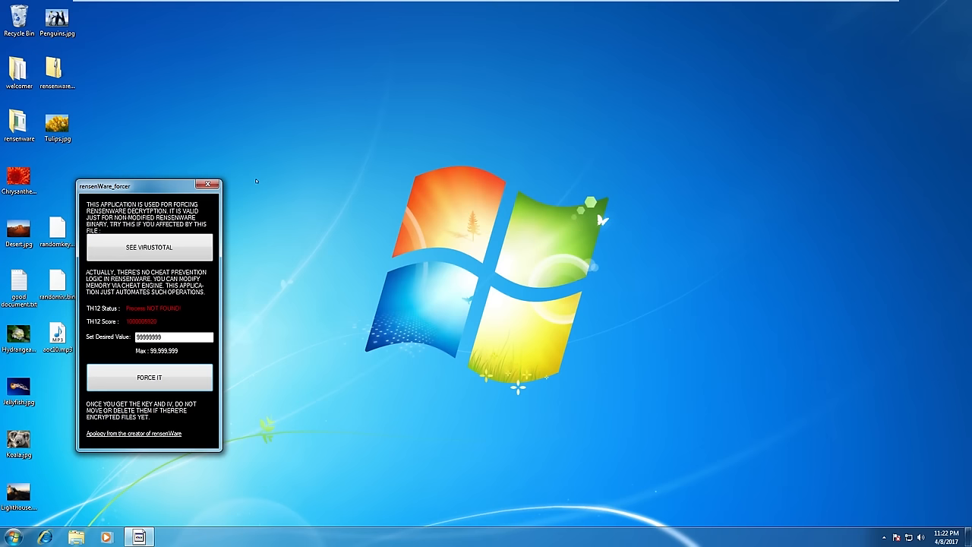
drag(134, 185, 304, 156)
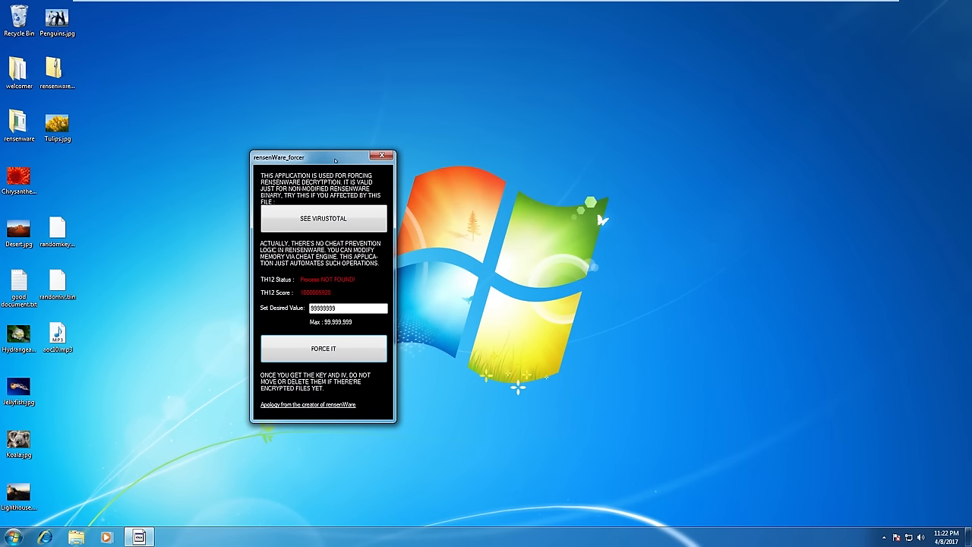
mouse_move(395, 122)
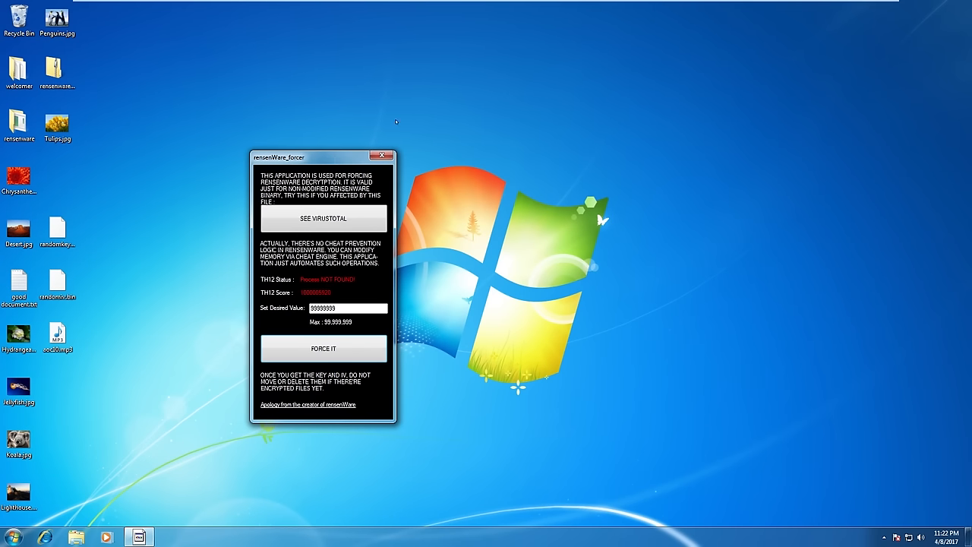
mouse_move(422, 118)
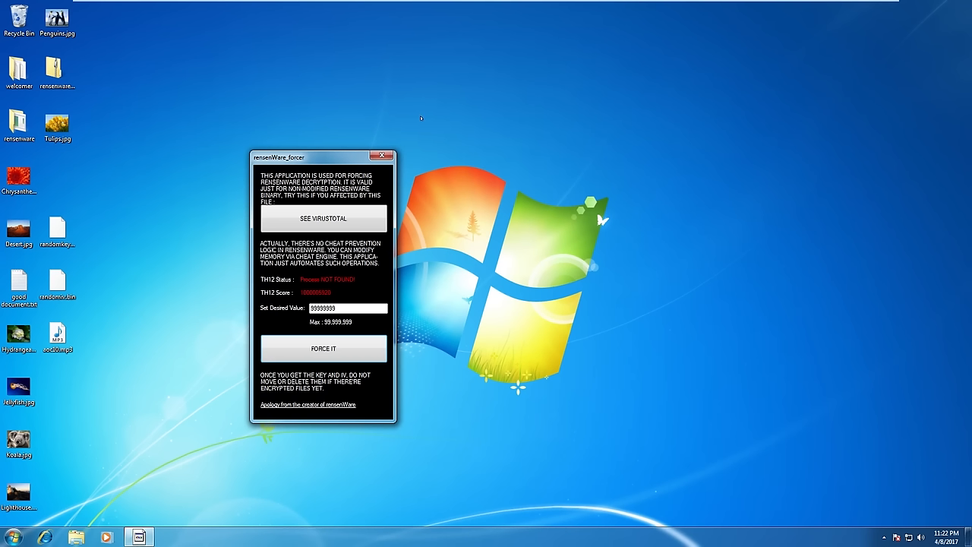